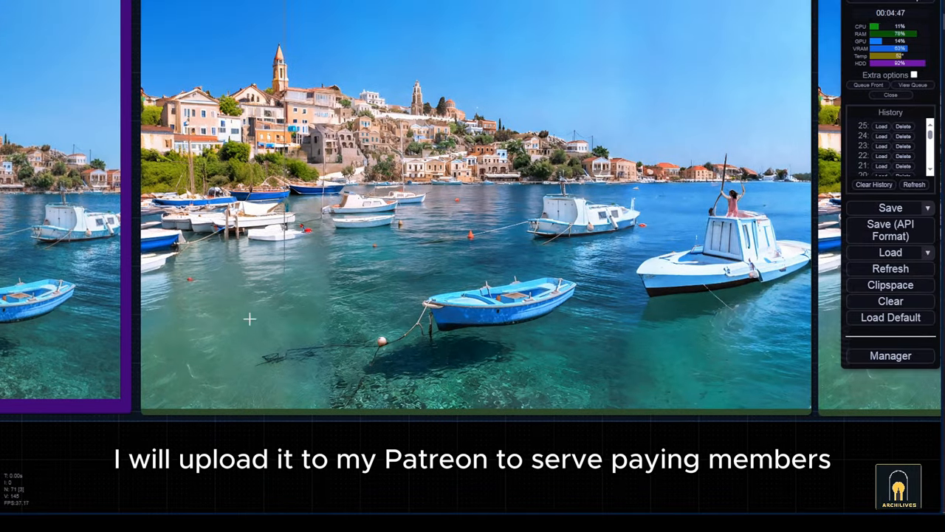
- Add a Load Checkpoint node using SDXL_531_00001_.safetensors, its MODEL wired to KSampler
left_click(890, 316)
type("loa")
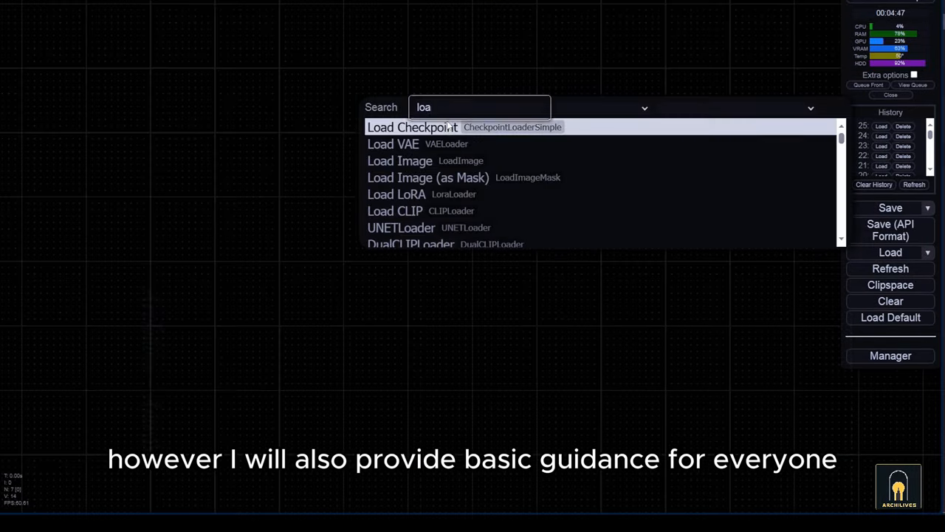
left_click(412, 127)
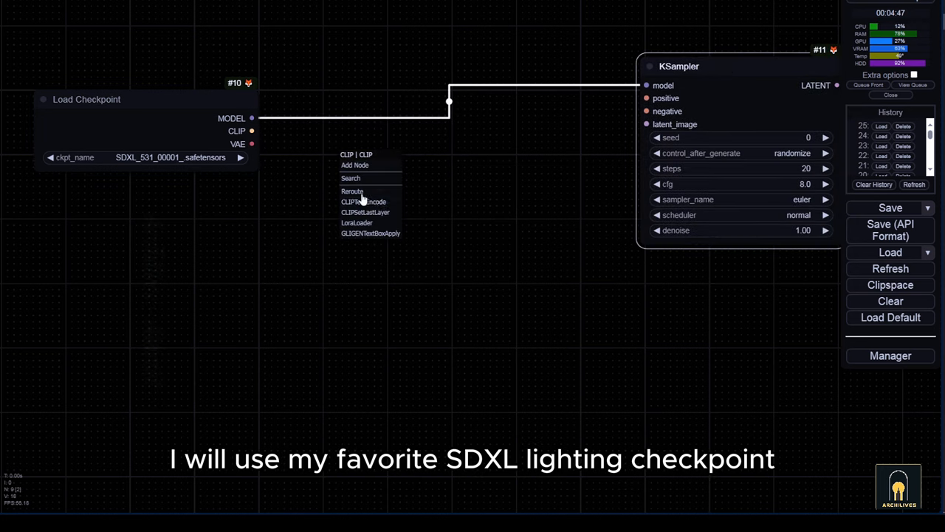
- Add two CLIP Text Encode nodes for positive/negative and a Load Image with the house photo
left_click(364, 201)
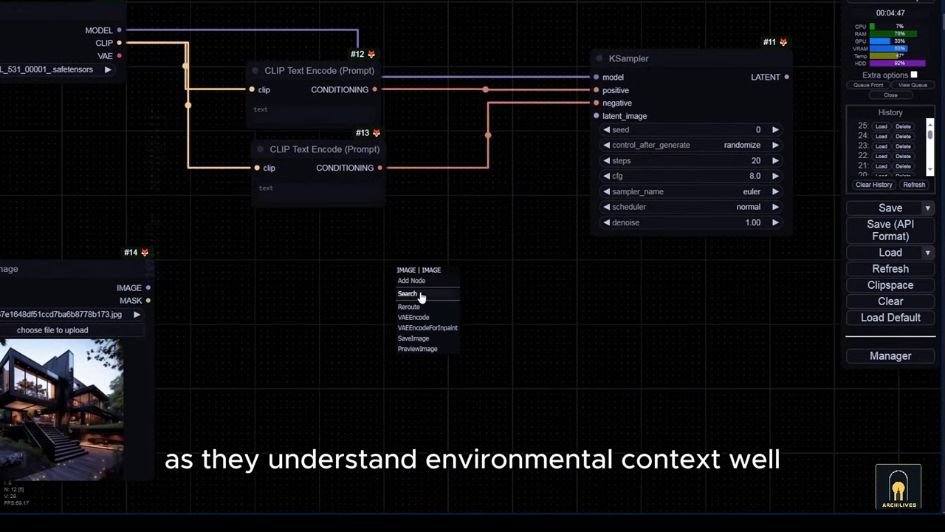
type("inpaint")
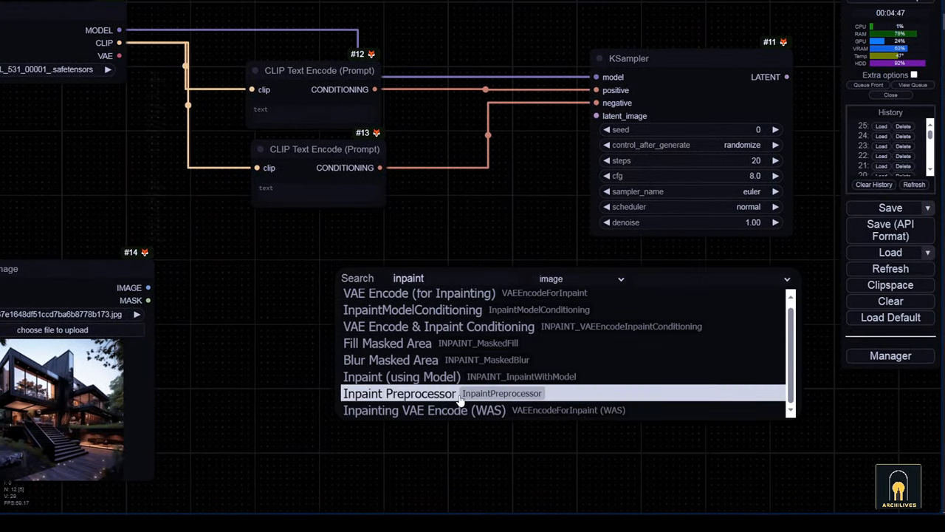
left_click(438, 326)
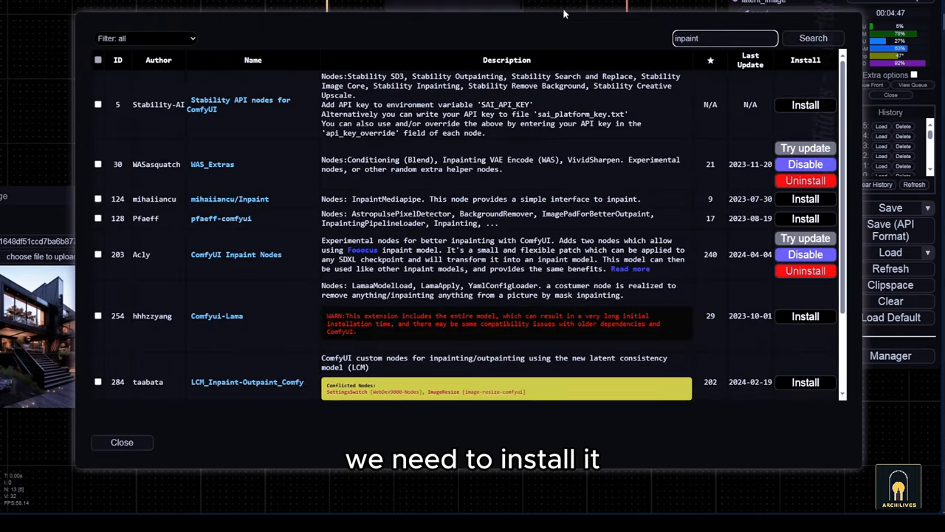
- Scroll the inpaint search results to ComfyUI Inpaint Nodes by Acly and its readme
scroll("down", 3)
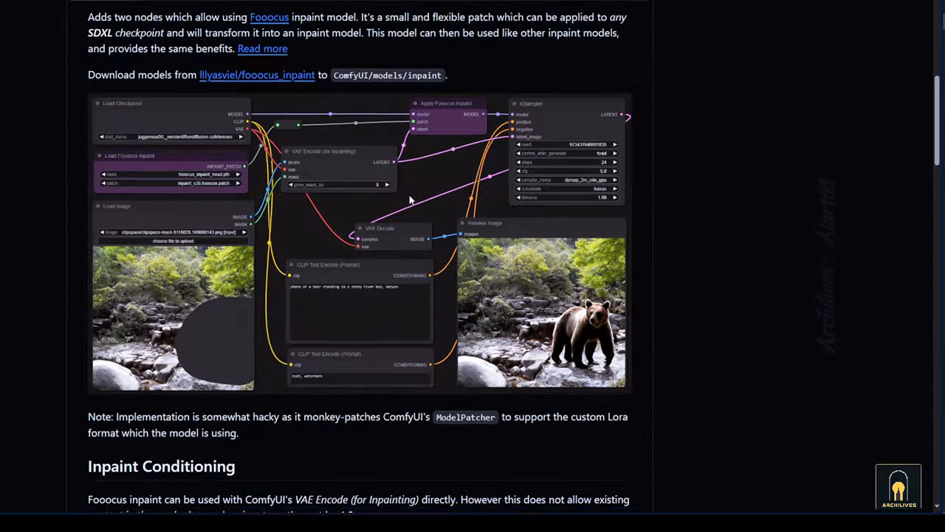
- Open the readme's lllyasviel/fooocus_inpaint link in a new browser tab
right_click(257, 74)
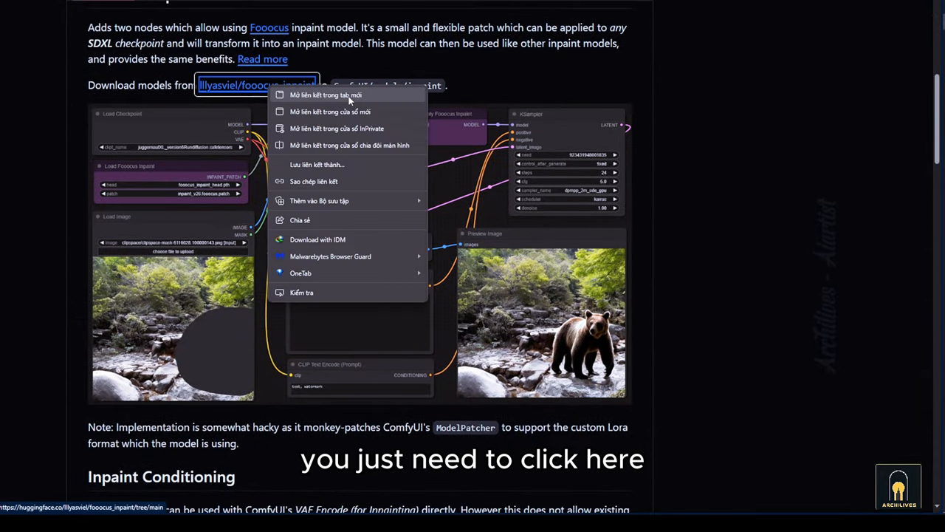
left_click(326, 95)
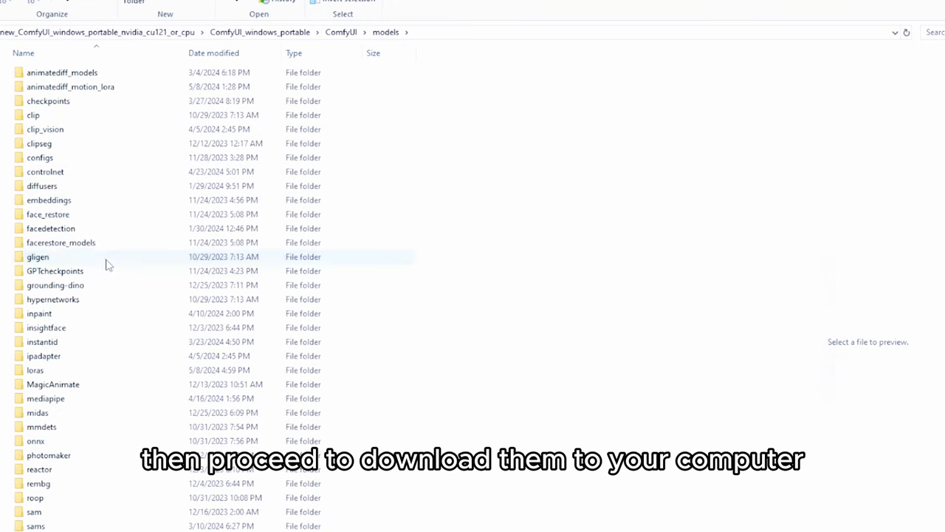
- Open the inpaint folder under ComfyUI_windows_portable\ComfyUI\models in File Explorer
double_click(40, 313)
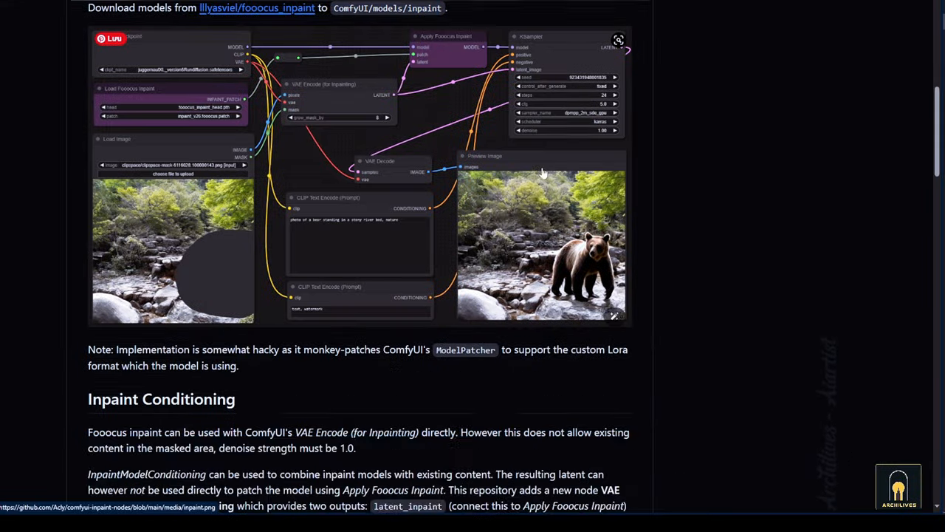
left_click(257, 8)
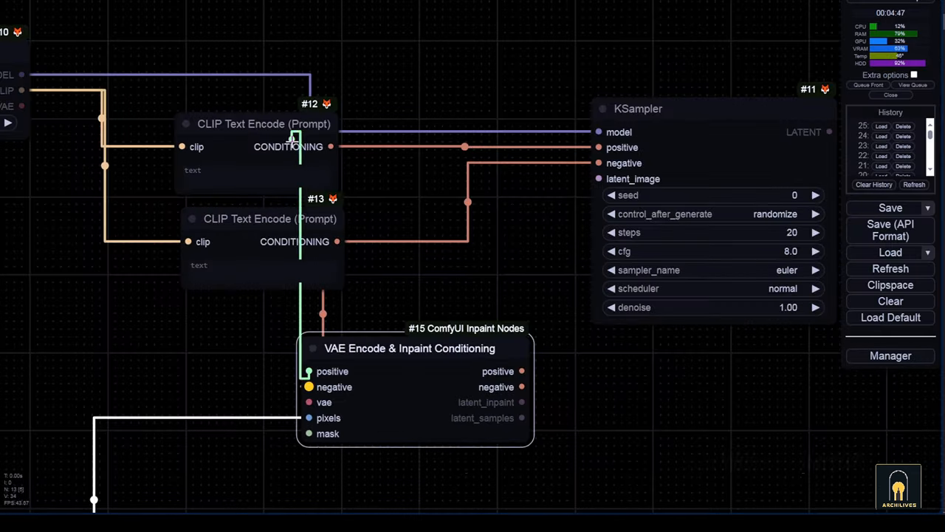
- Add VAE Encode & Inpaint Conditioning, Apply Fooocus Inpaint and Load Fooocus Inpaint nodes, wired to KSampler
right_click(264, 123)
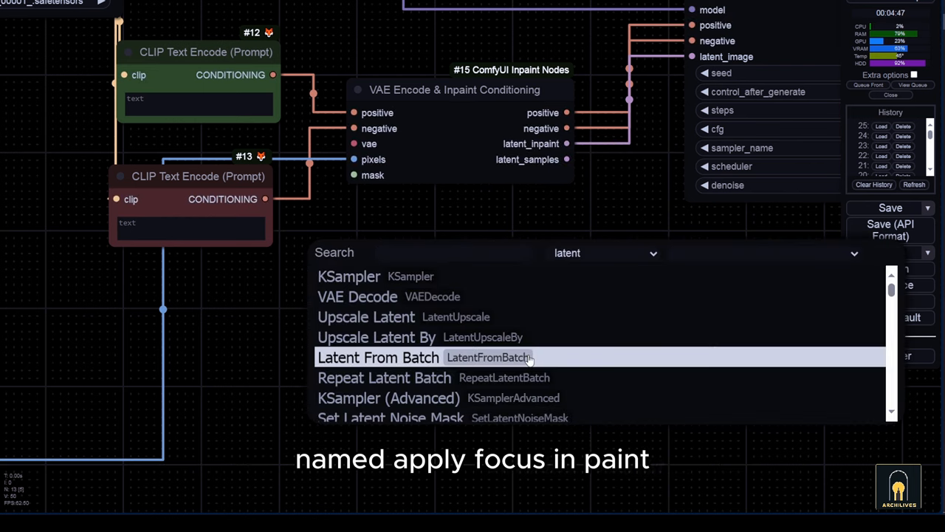
type("inpaint")
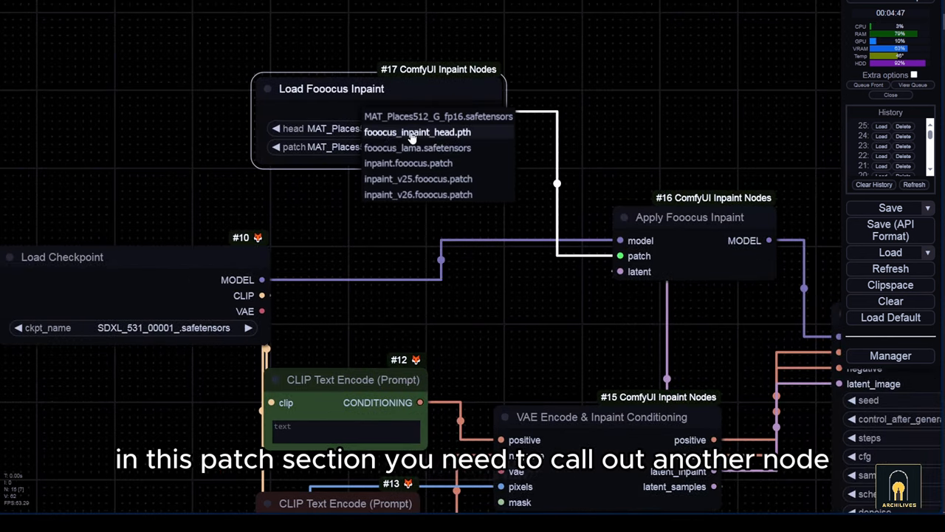
- Choose fooocus_inpaint_head.pth in the Load Fooocus Inpaint head dropdown
left_click(418, 195)
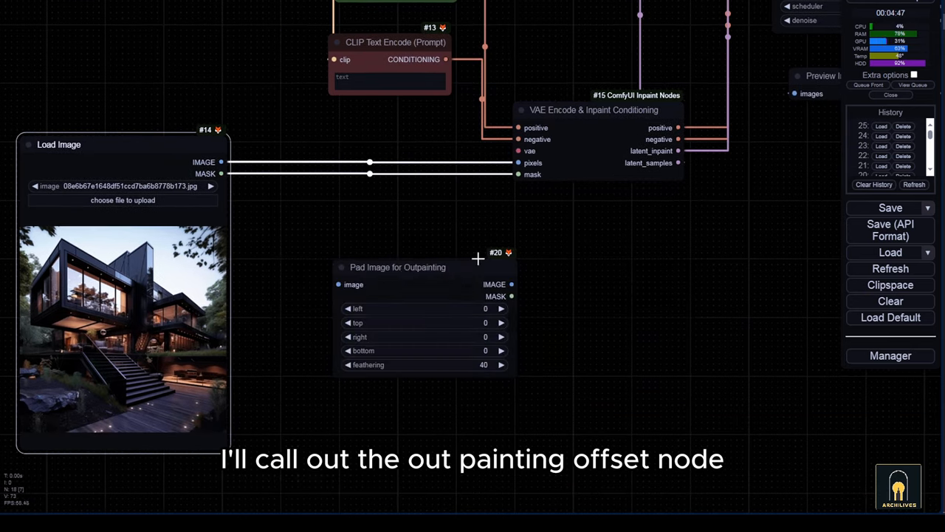
- Route the house photo through Pad Image for Outpainting (right 128) into pixels and mask
left_click_drag(397, 266, 368, 235)
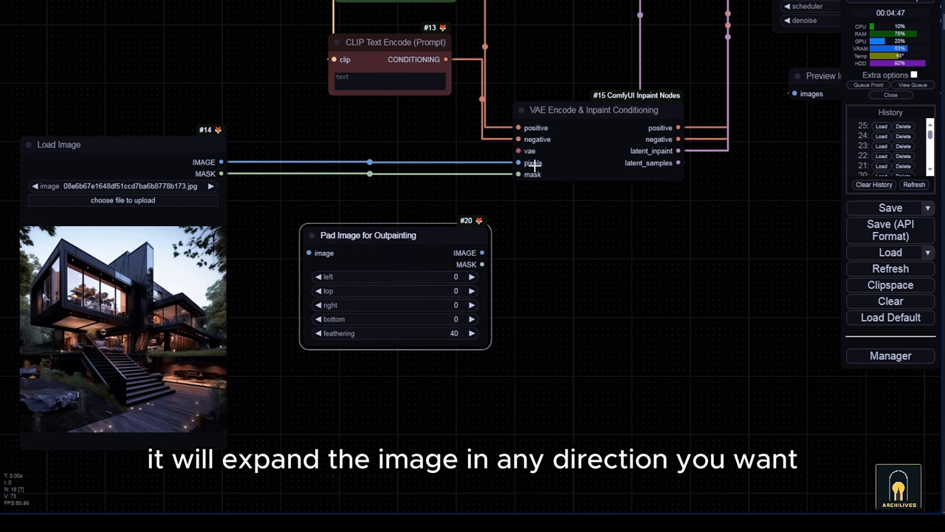
left_click_drag(368, 235, 350, 189)
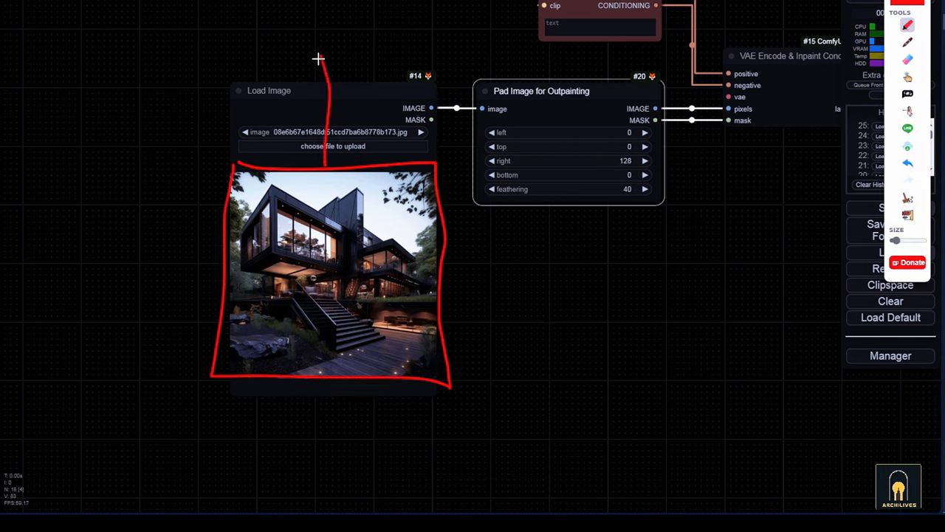
left_click_drag(317, 59, 340, 502)
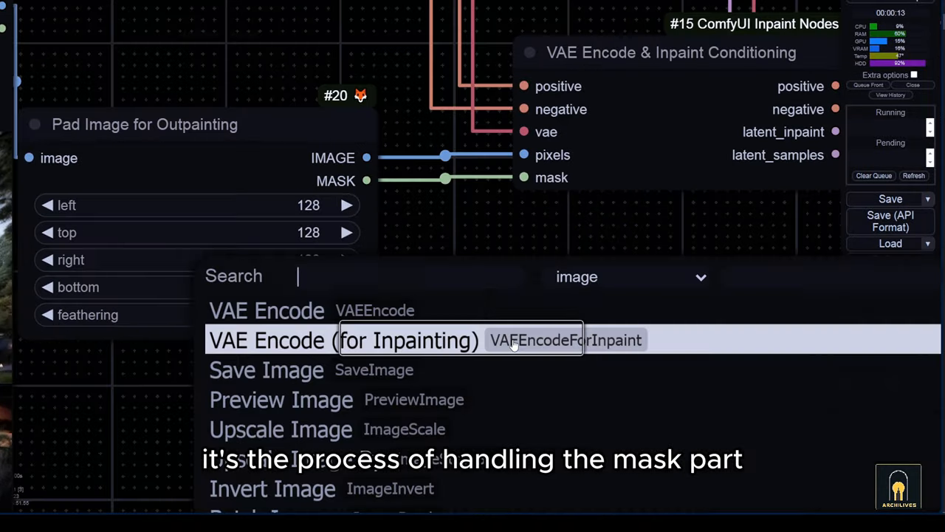
- Insert Fill Masked Area between Pad Image and inpaint conditioning, then view the extended house
type("inpaint")
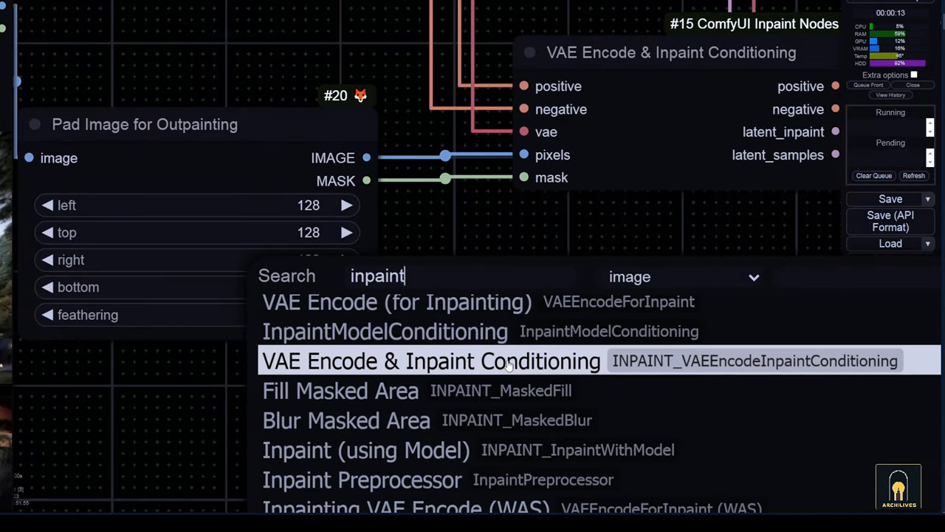
left_click(431, 360)
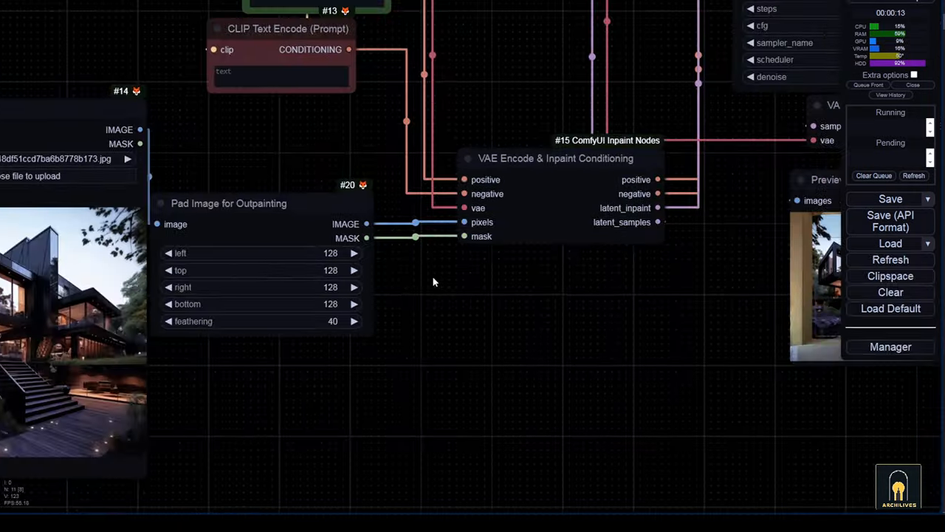
type("inpaint")
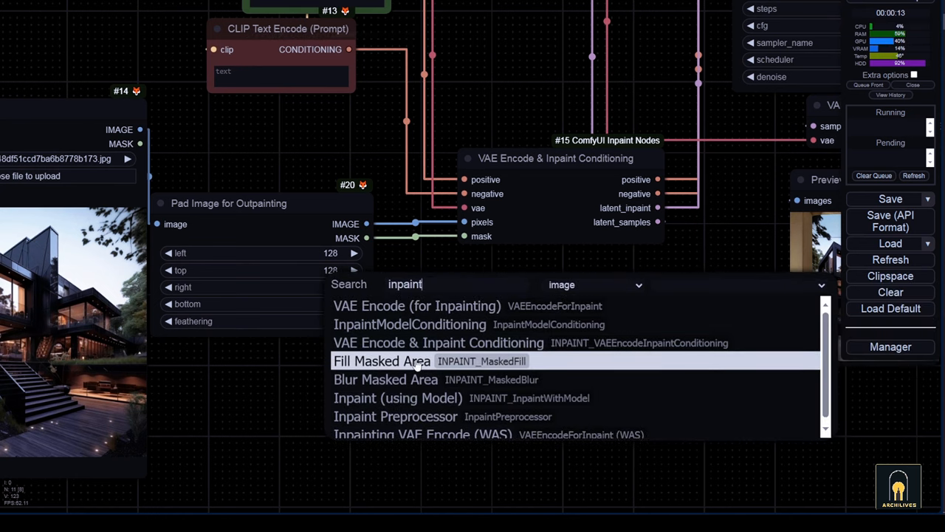
left_click(382, 360)
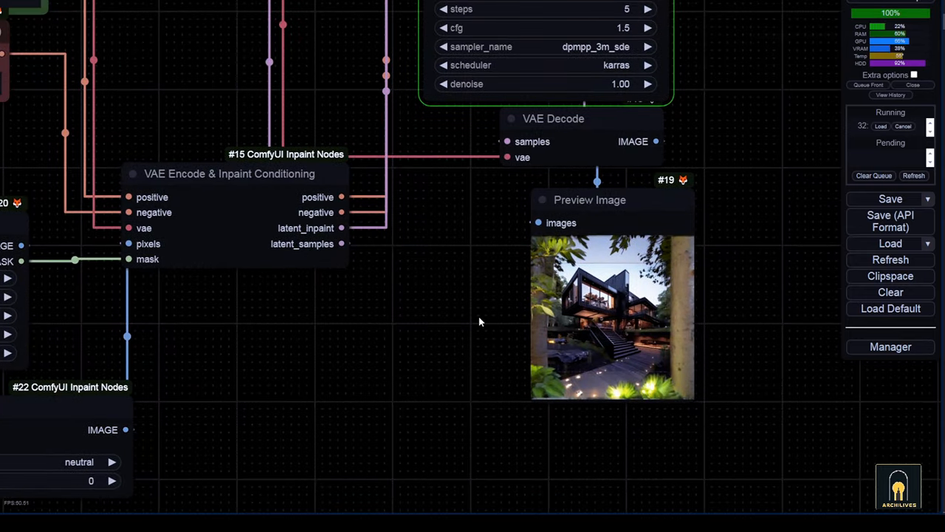
left_click_drag(480, 321, 664, 286)
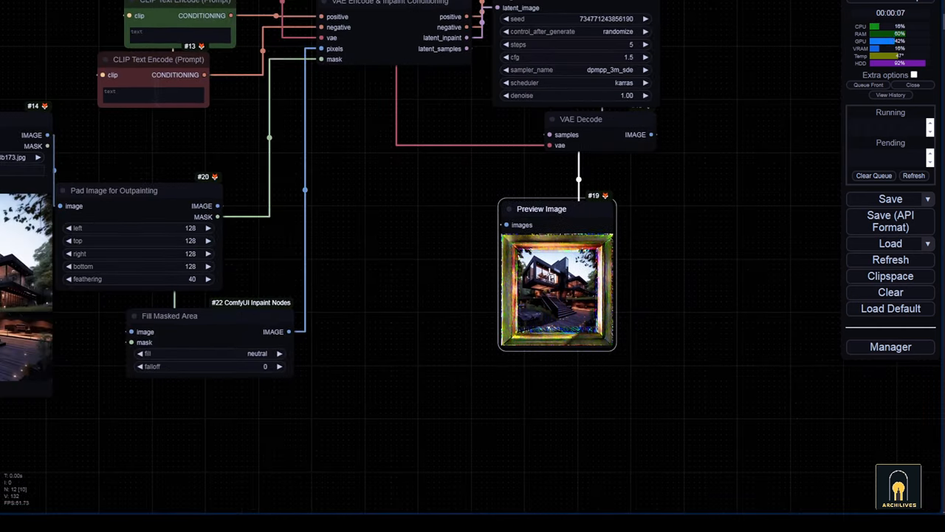
- Pick a different sampler from the KSampler sampler_name dropdown
left_click(606, 70)
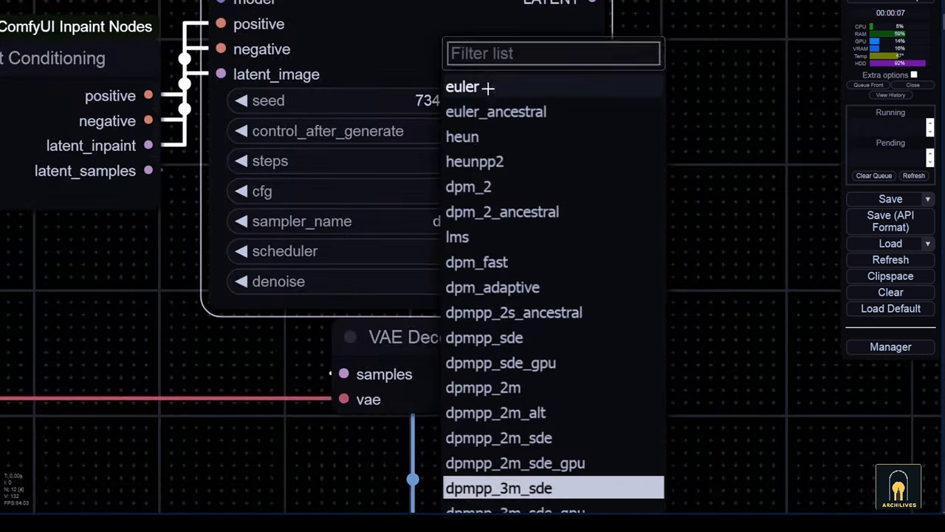
left_click(462, 86)
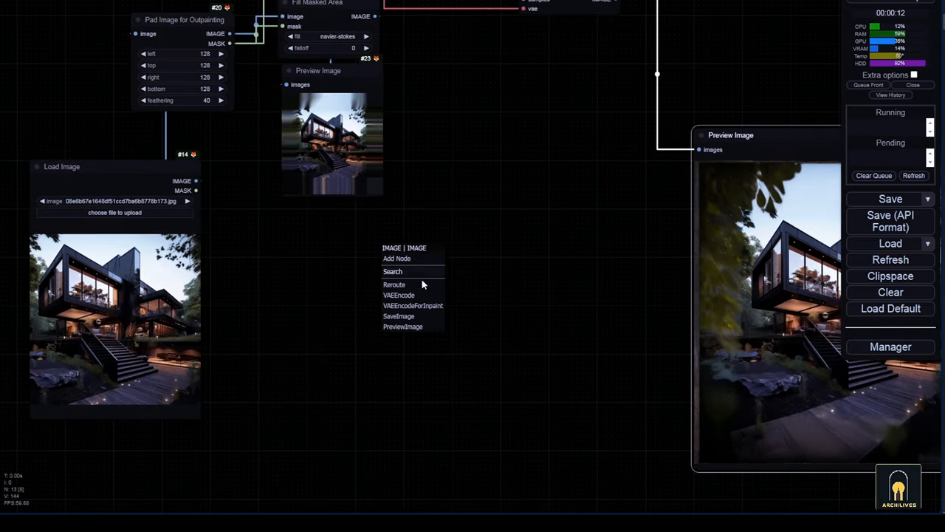
type("compare")
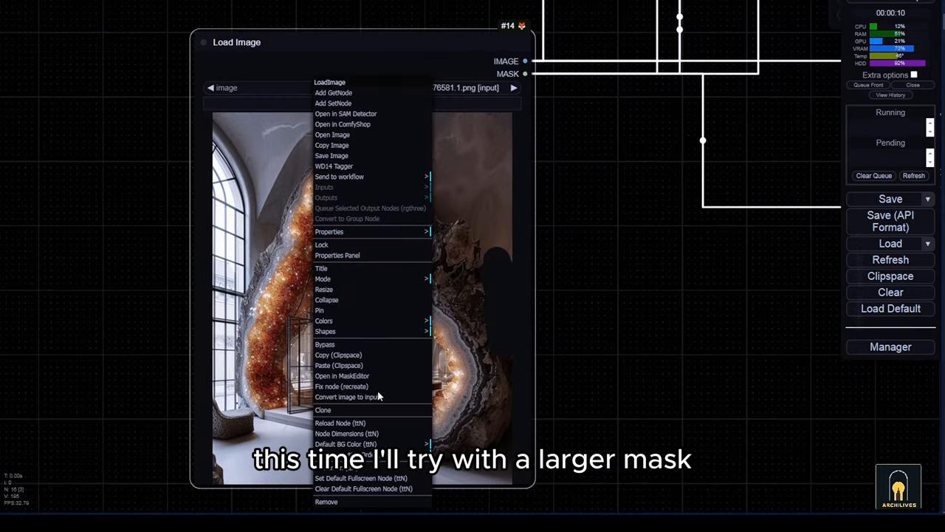
- Paint a larger mask over the geode's inner cavity and save it to the Load Image node
left_click(342, 375)
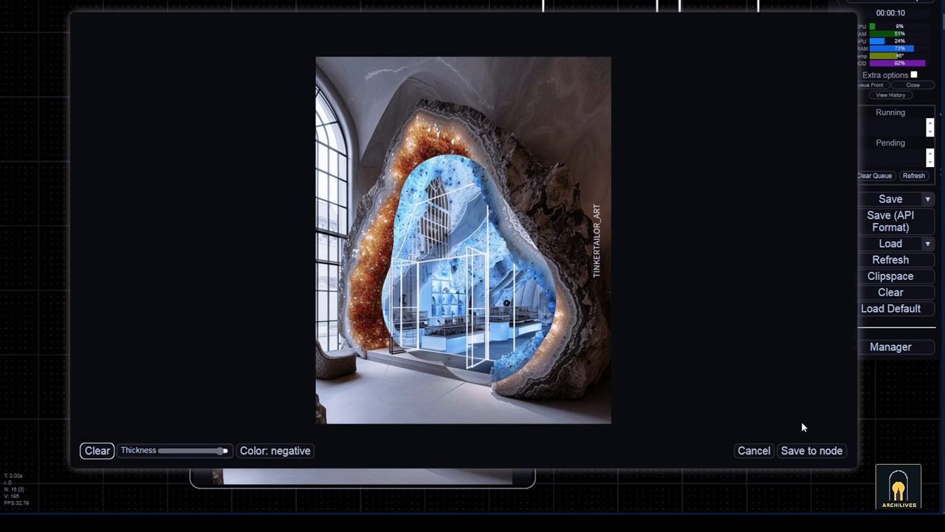
left_click(753, 450)
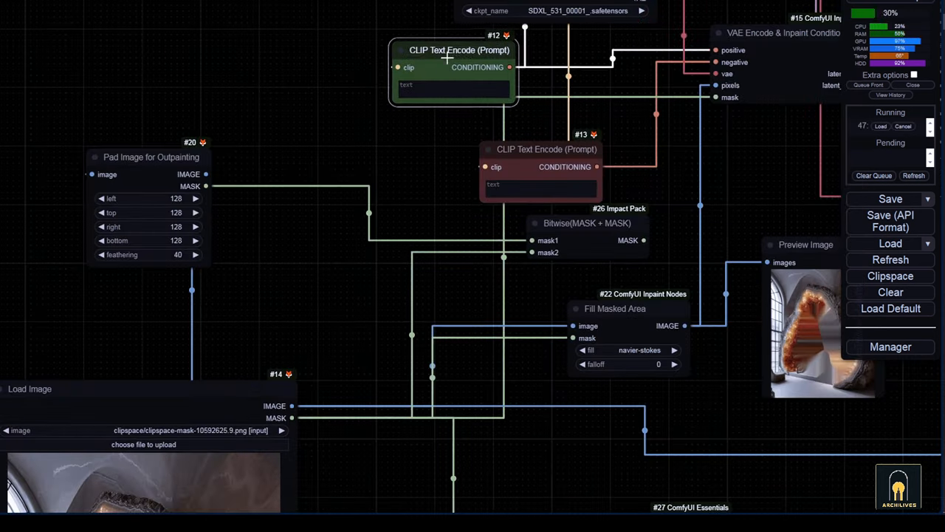
type("box")
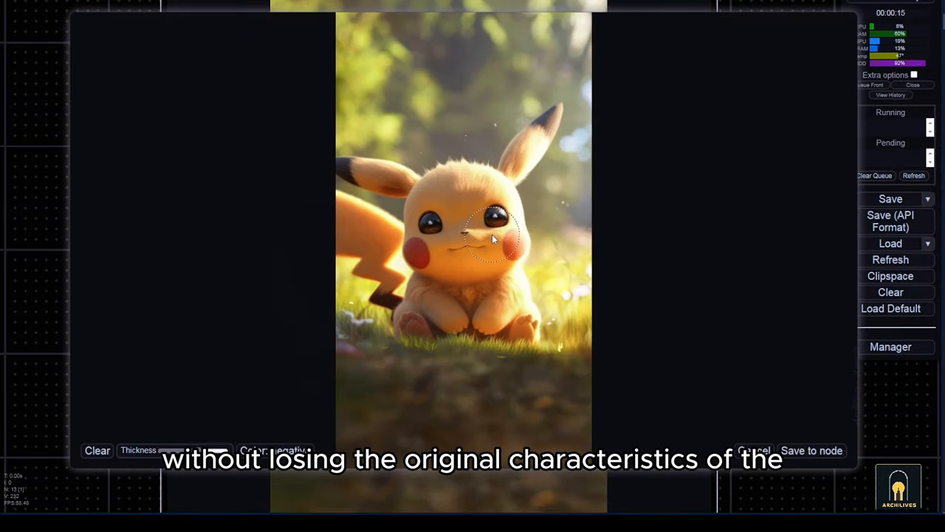
- Brush a mask over Pikachu's mouth area in the mask editor
left_click_drag(443, 221, 495, 244)
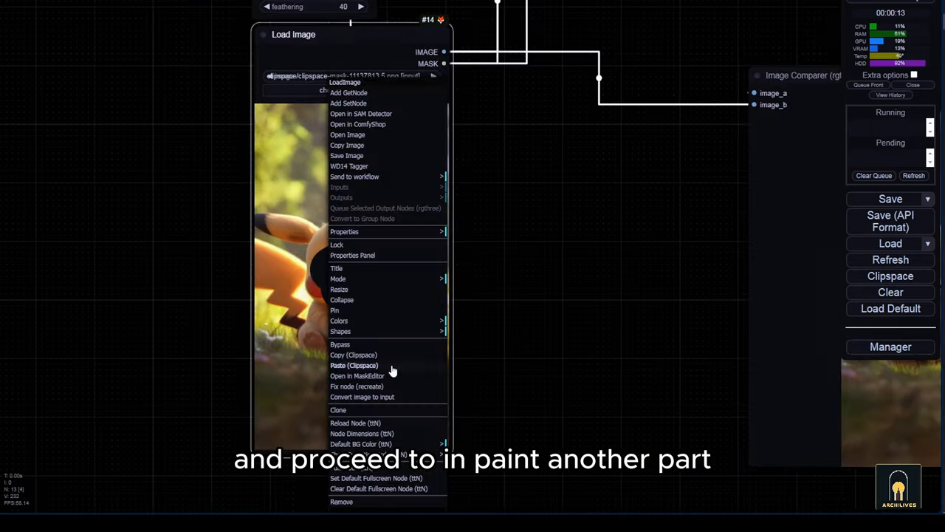
left_click(357, 375)
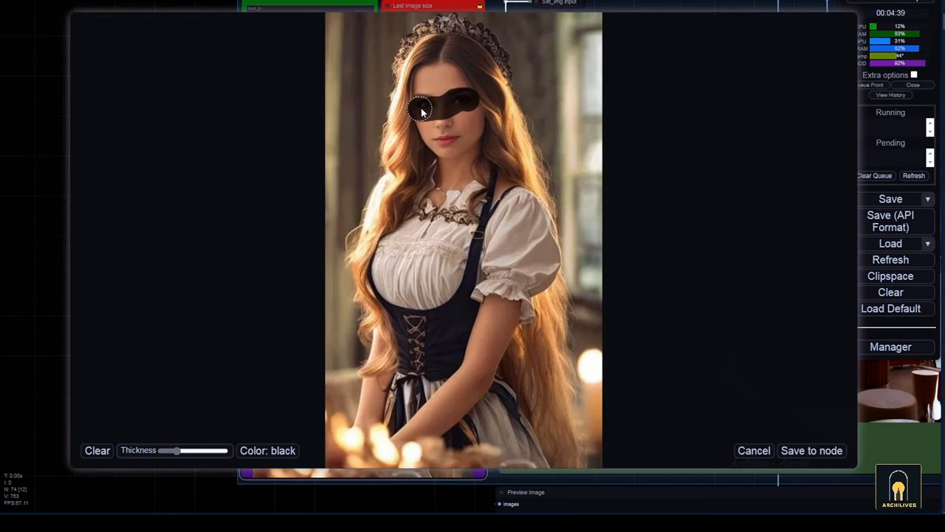
- Mask the woman's eyes, edit the stored image height, and reopen her portrait for masking
left_click(810, 450)
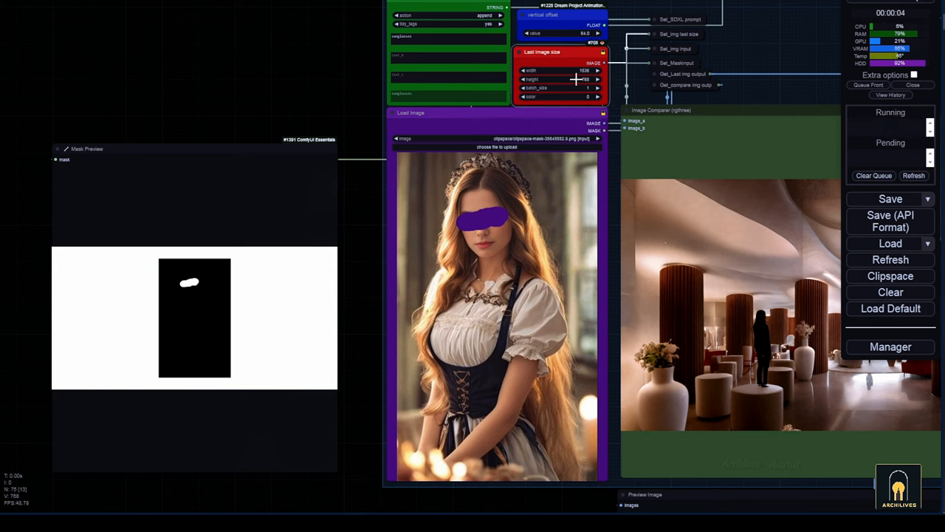
double_click(561, 70)
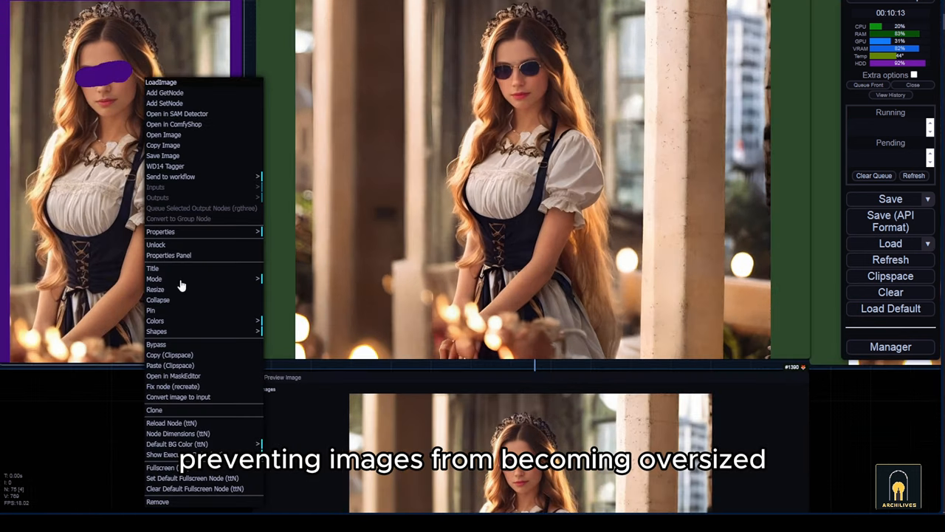
mouse_move(194, 380)
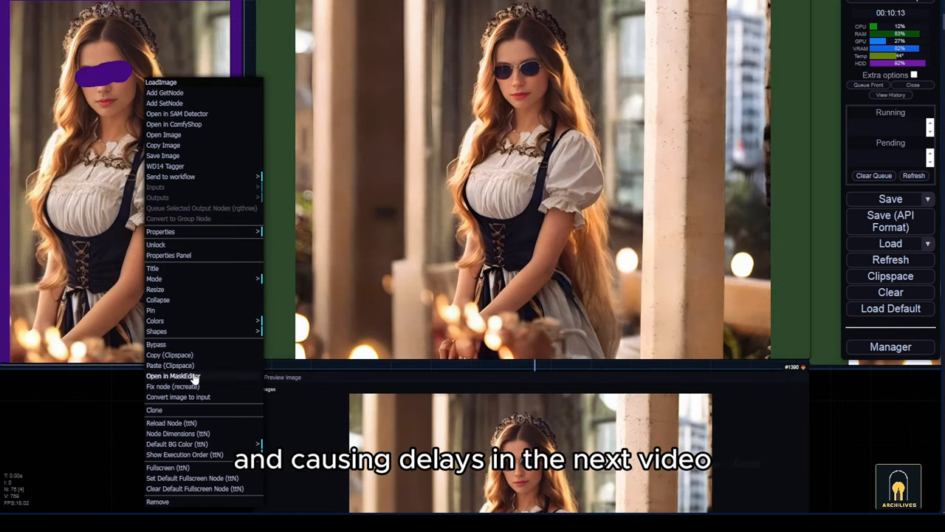
left_click(173, 375)
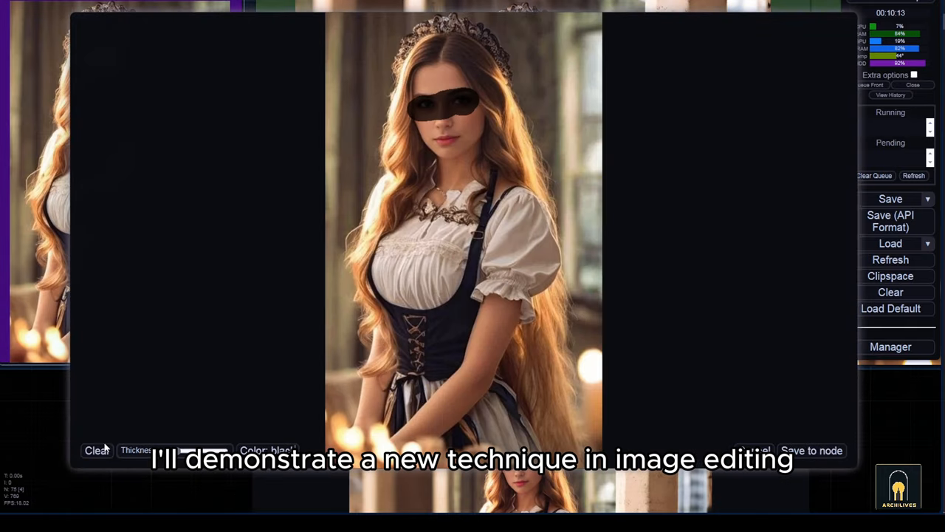